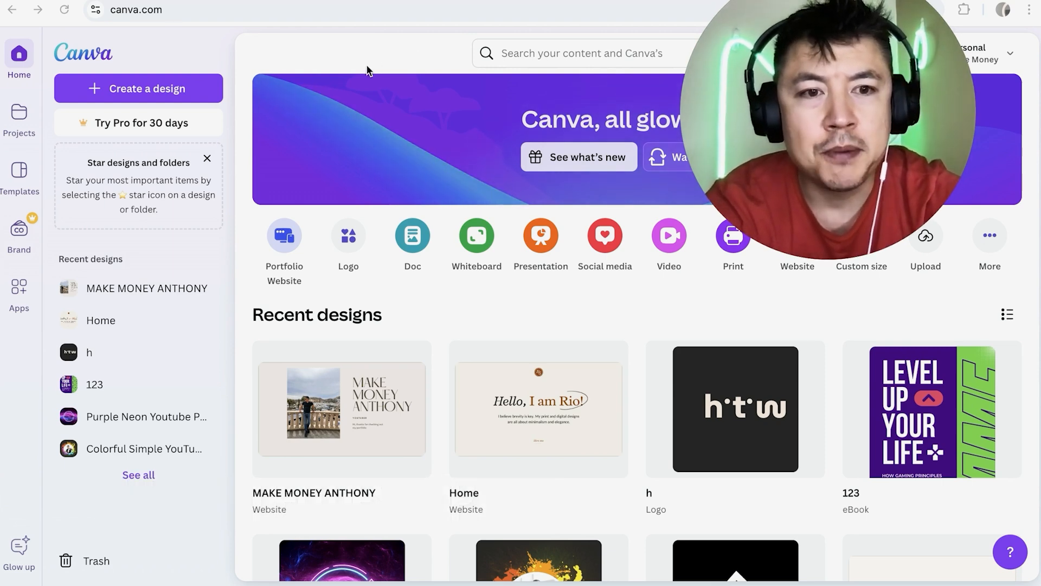
{"action": "mouse_move", "coordinate": [11, 140]}
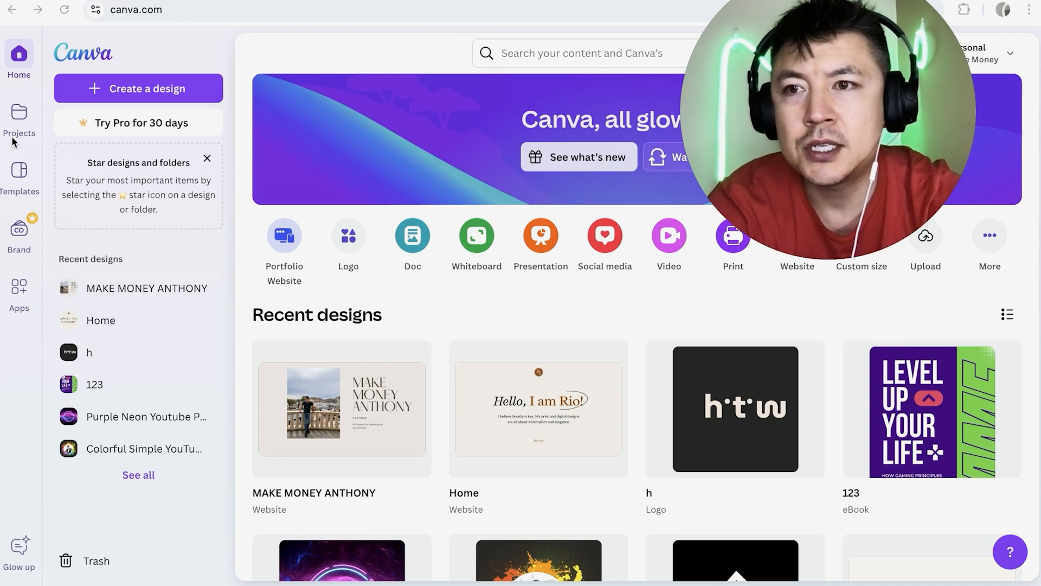
- Open the Projects page listing recent designs and folders
{"action": "left_click", "coordinate": [18, 118]}
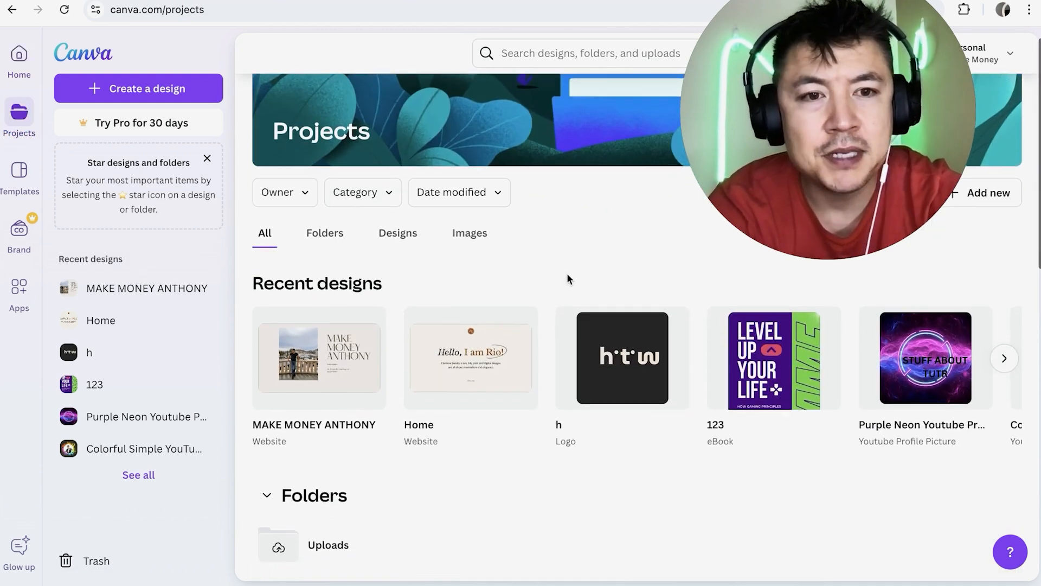
{"action": "scroll", "scroll_direction": "up", "scroll_amount": 3}
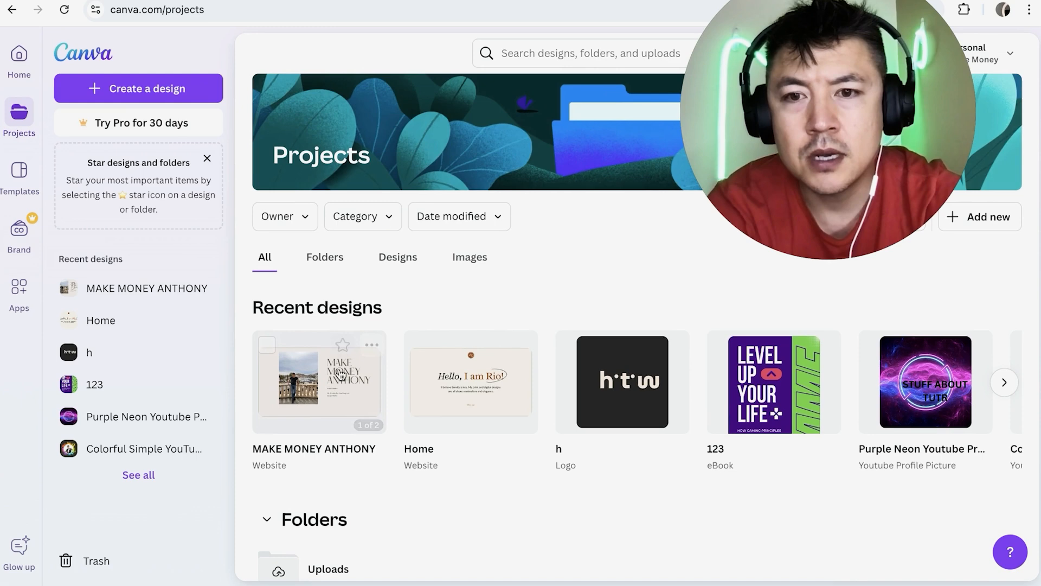
- Open the MAKE MONEY ANTHONY website design in the editor and browse its pages
{"action": "left_click", "coordinate": [319, 382]}
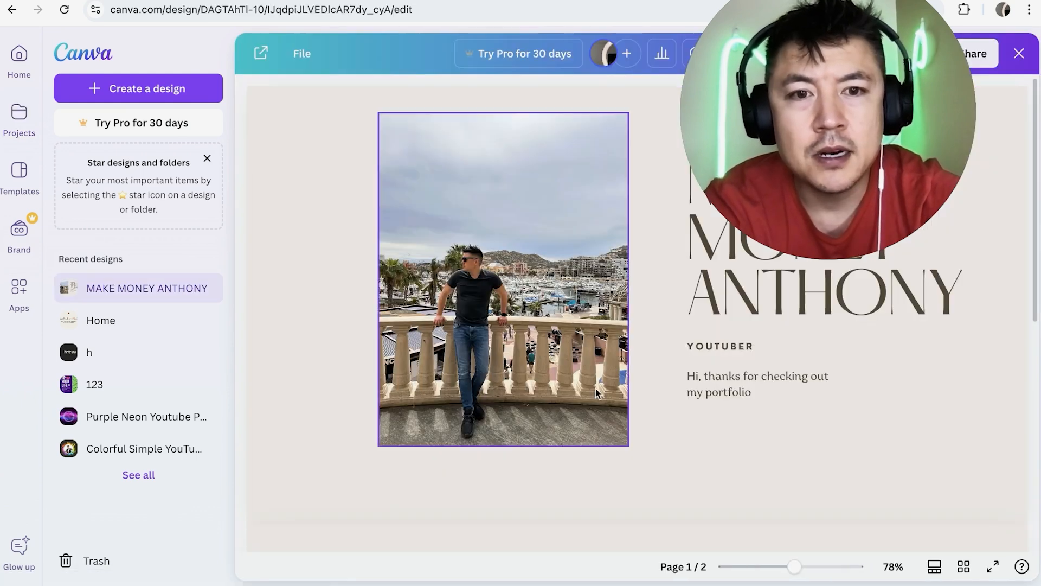
{"action": "scroll", "scroll_direction": "down", "scroll_amount": 3}
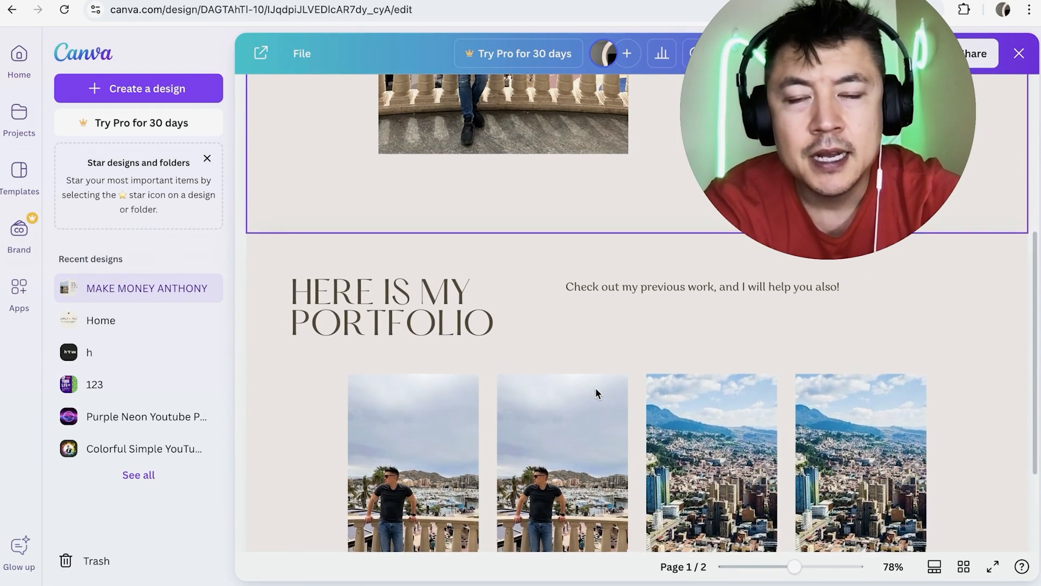
{"action": "scroll", "scroll_direction": "up", "scroll_amount": 3}
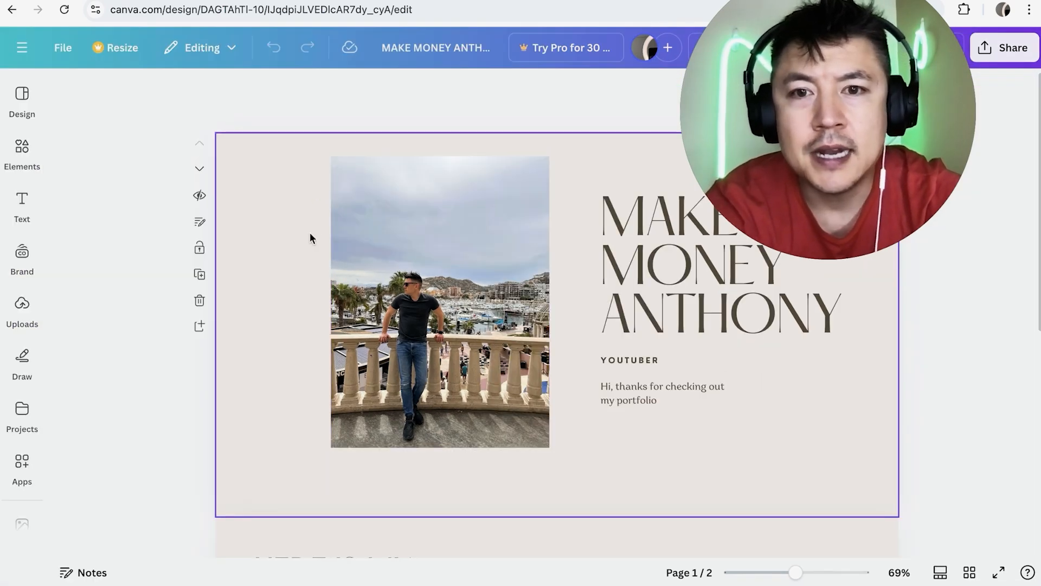
- Show the Uploads panel with its uploaded photos and external import sources
{"action": "left_click", "coordinate": [440, 300]}
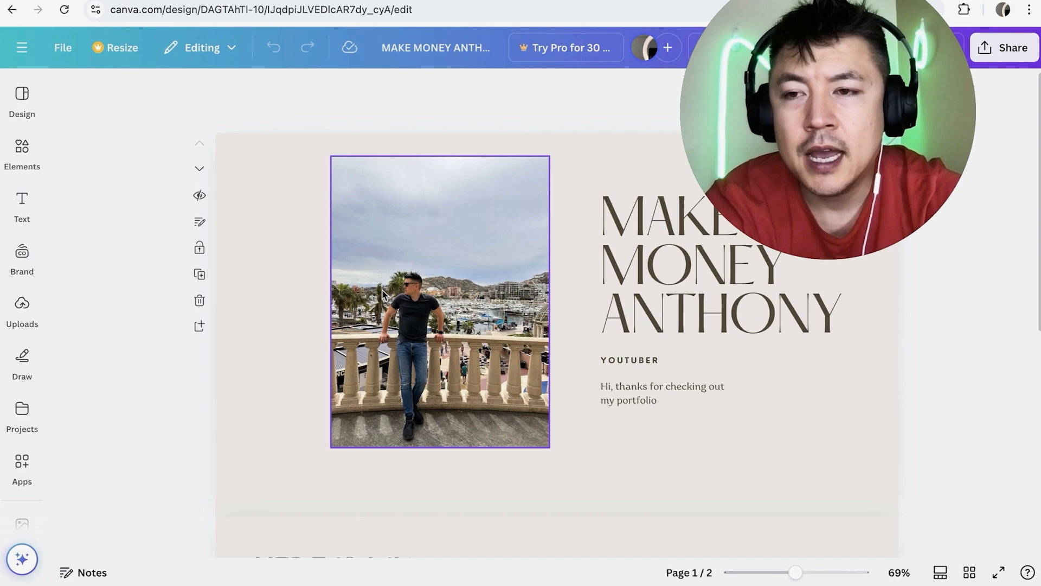
{"action": "left_click", "coordinate": [22, 100]}
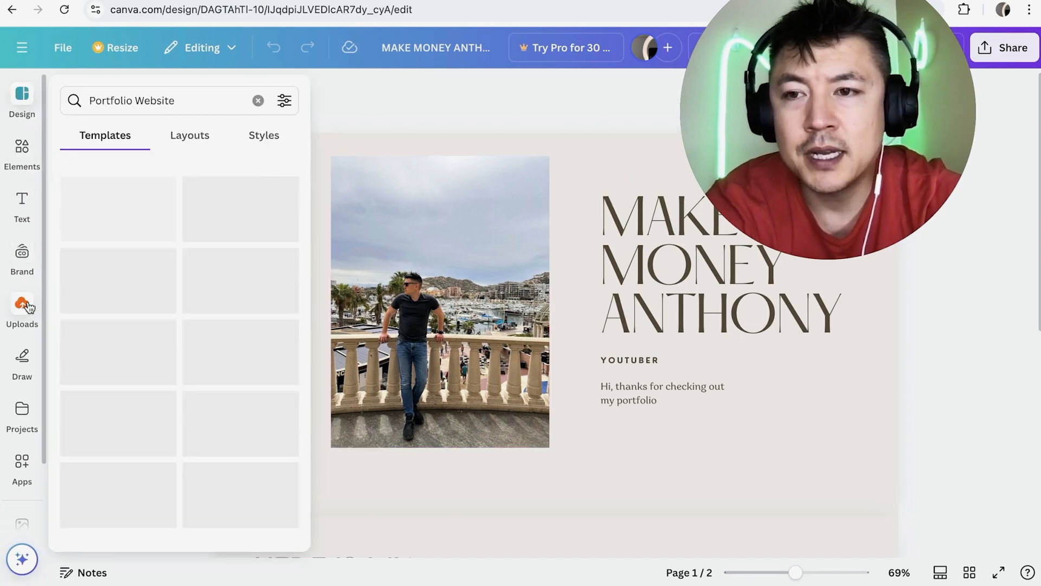
{"action": "left_click", "coordinate": [21, 312]}
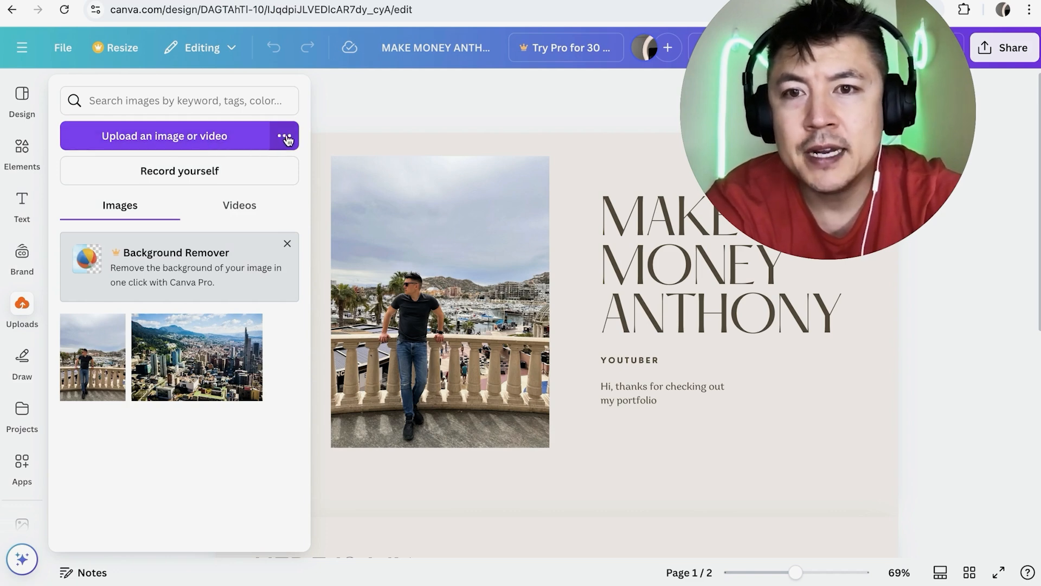
{"action": "left_click", "coordinate": [284, 136]}
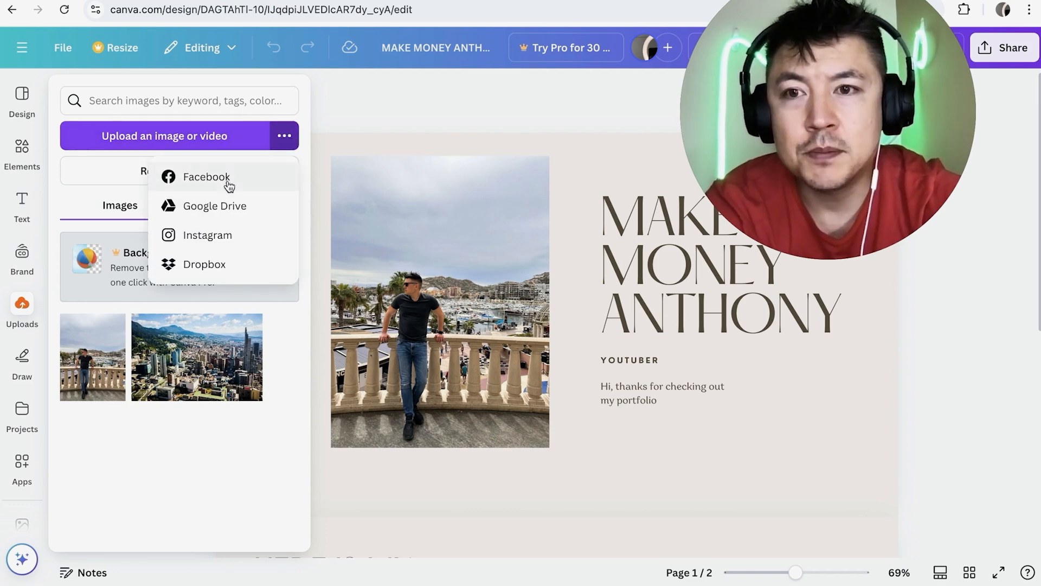
{"action": "mouse_move", "coordinate": [274, 210]}
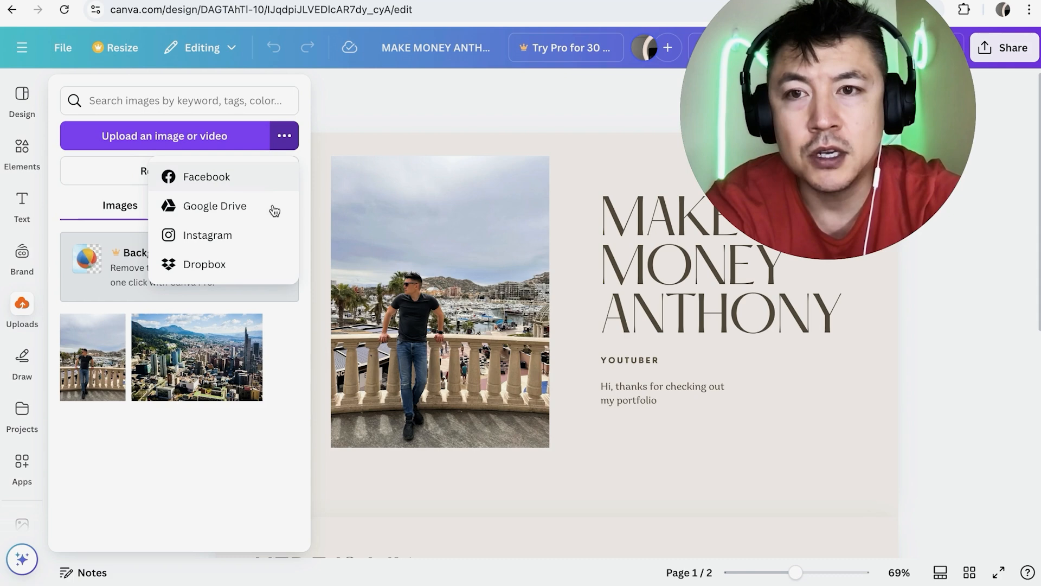
{"action": "mouse_move", "coordinate": [237, 195]}
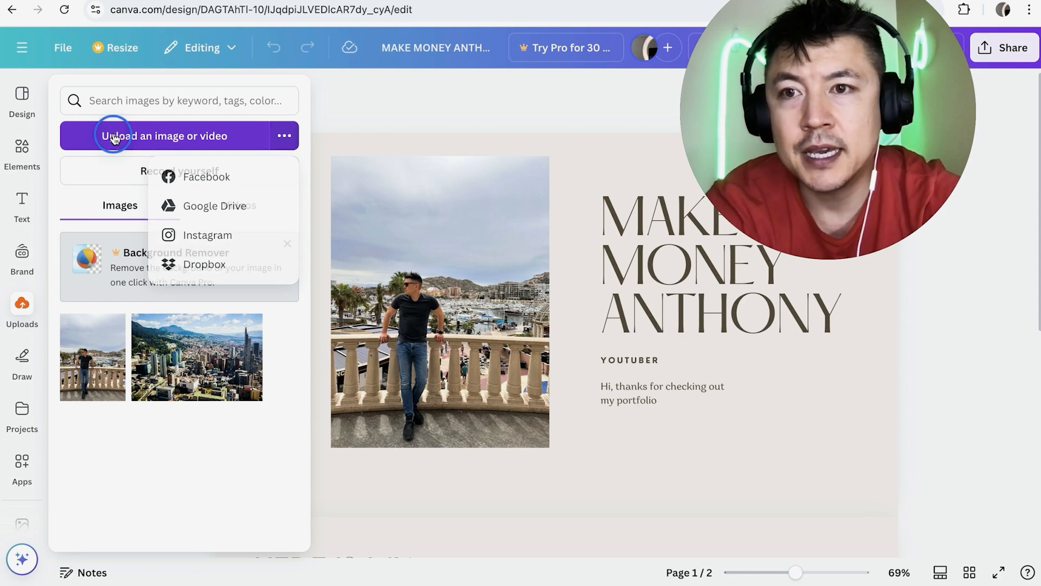
- Upload the boxing video and confirm it appears under the Videos tab
{"action": "left_click", "coordinate": [239, 205]}
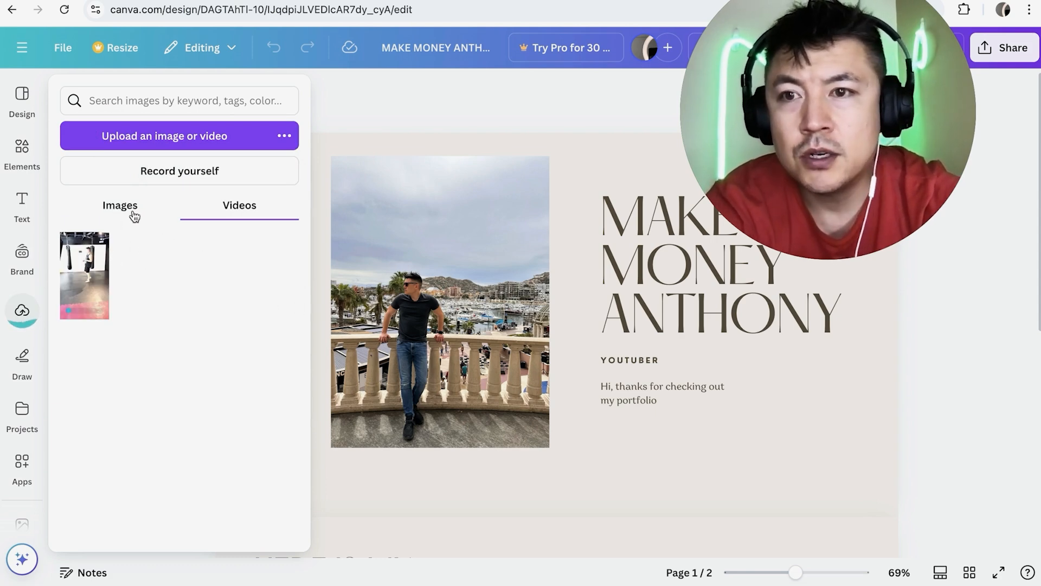
{"action": "left_click", "coordinate": [120, 205]}
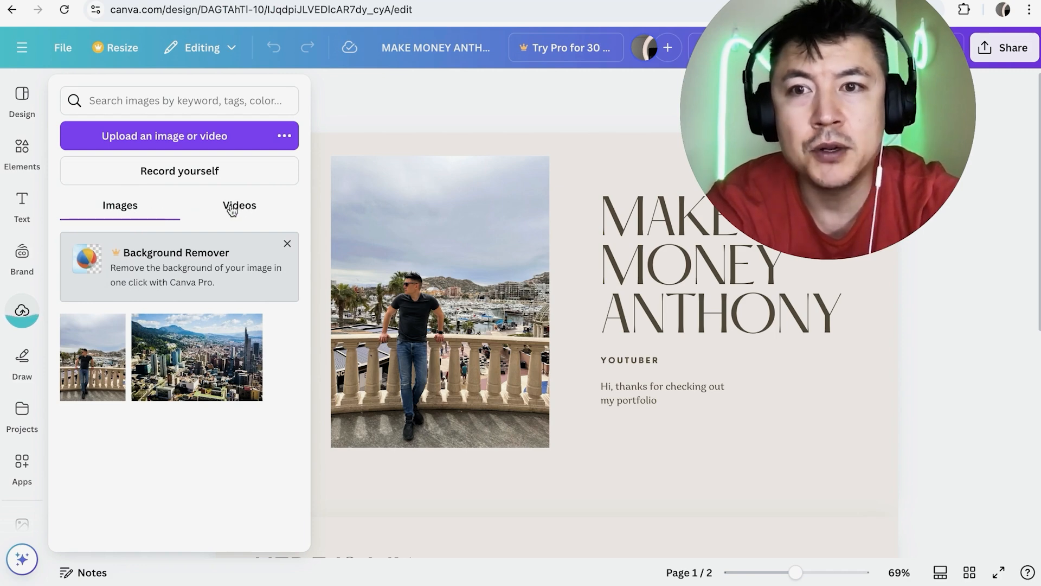
{"action": "left_click", "coordinate": [239, 205]}
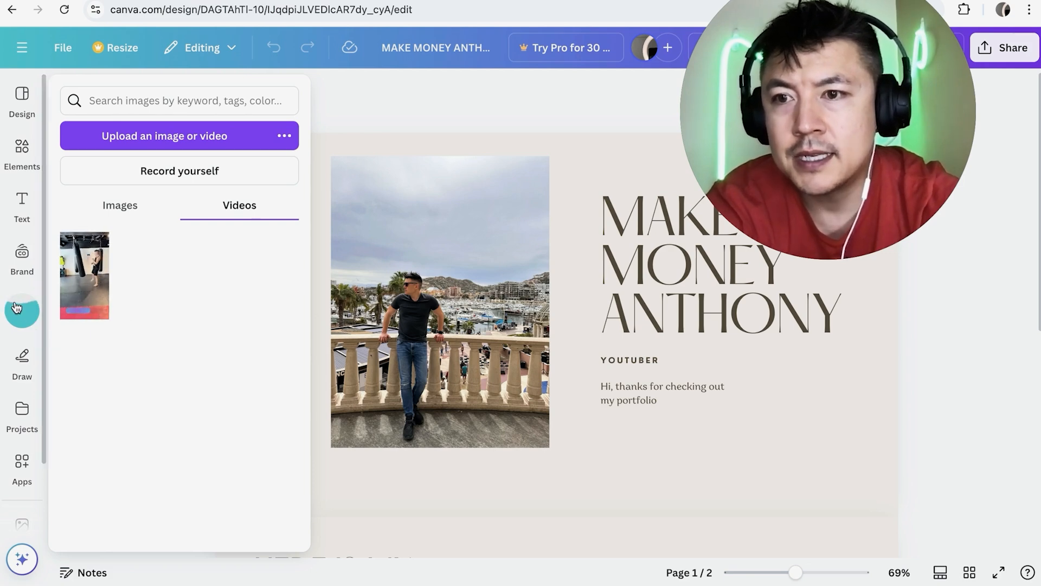
{"action": "mouse_move", "coordinate": [21, 312]}
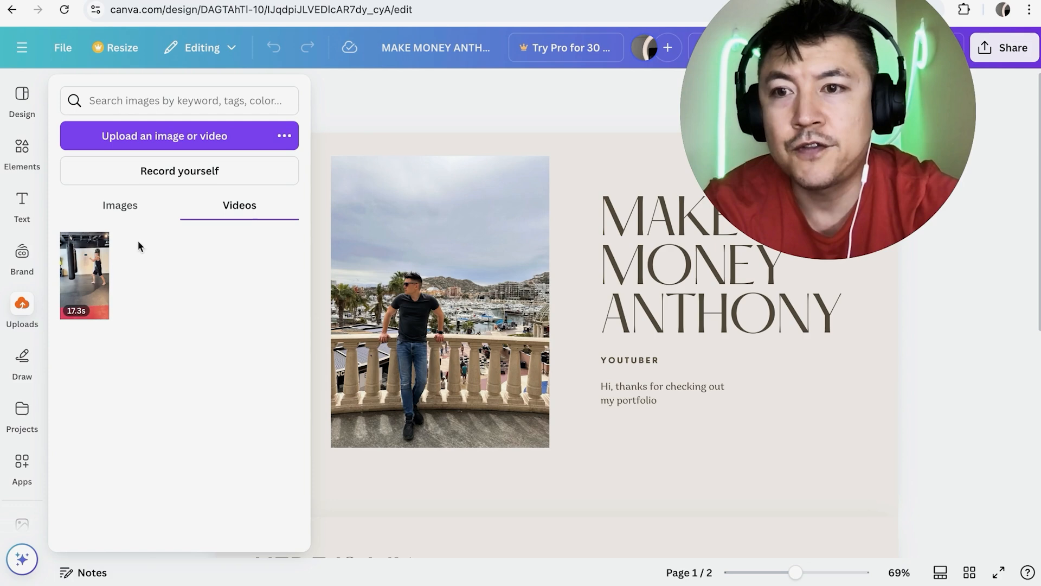
{"action": "mouse_move", "coordinate": [85, 275]}
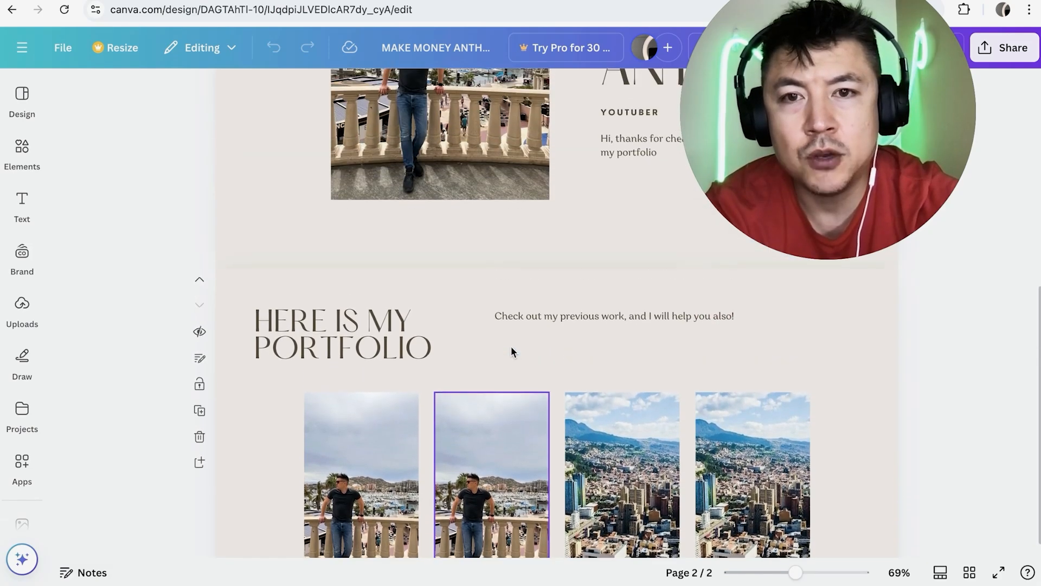
- Insert the 17.3-second boxing video from Uploads onto the first page
{"action": "scroll", "scroll_direction": "down", "scroll_amount": 3}
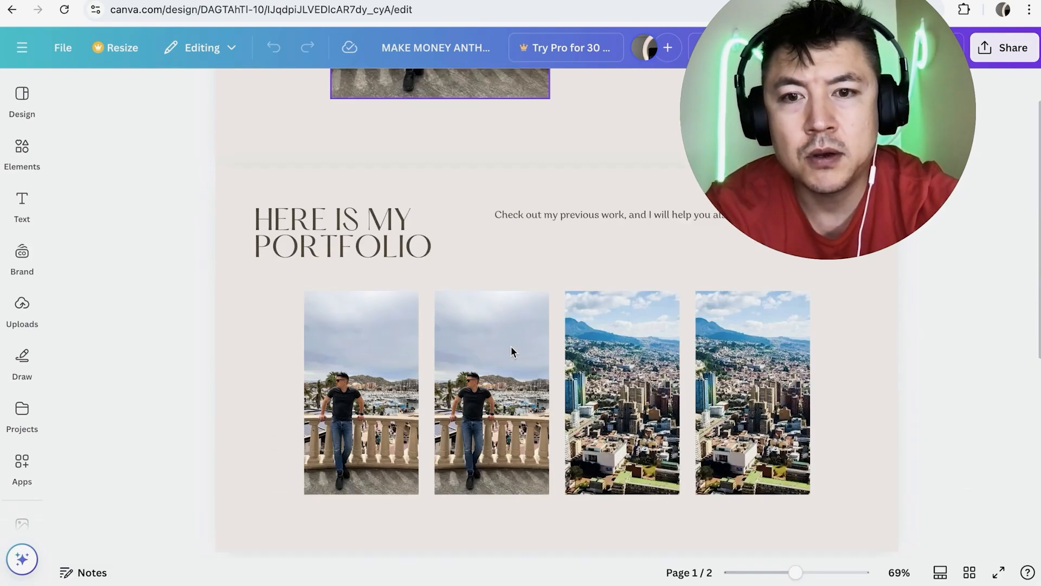
{"action": "left_click", "coordinate": [21, 309]}
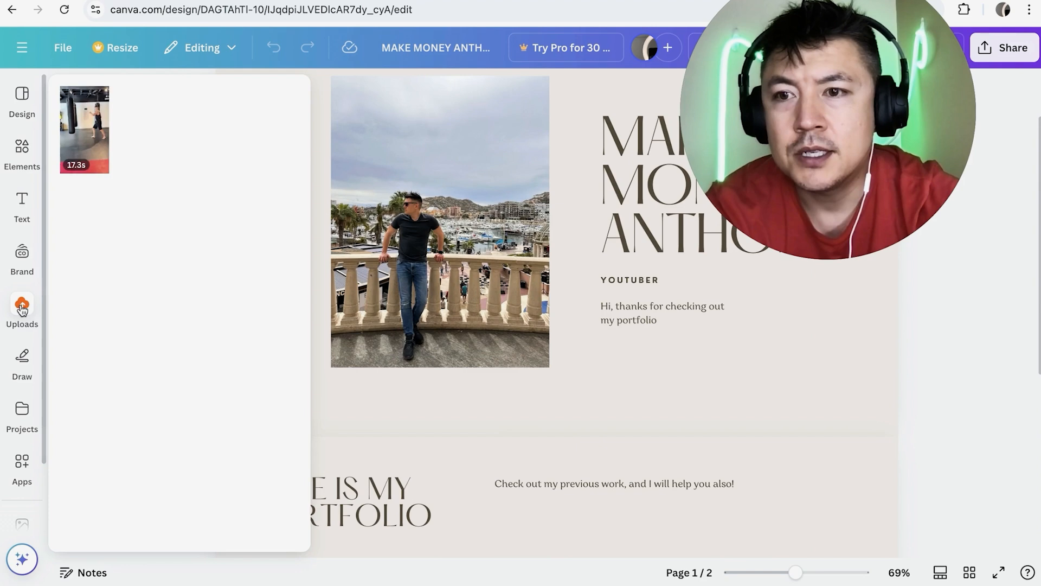
{"action": "left_click", "coordinate": [21, 309]}
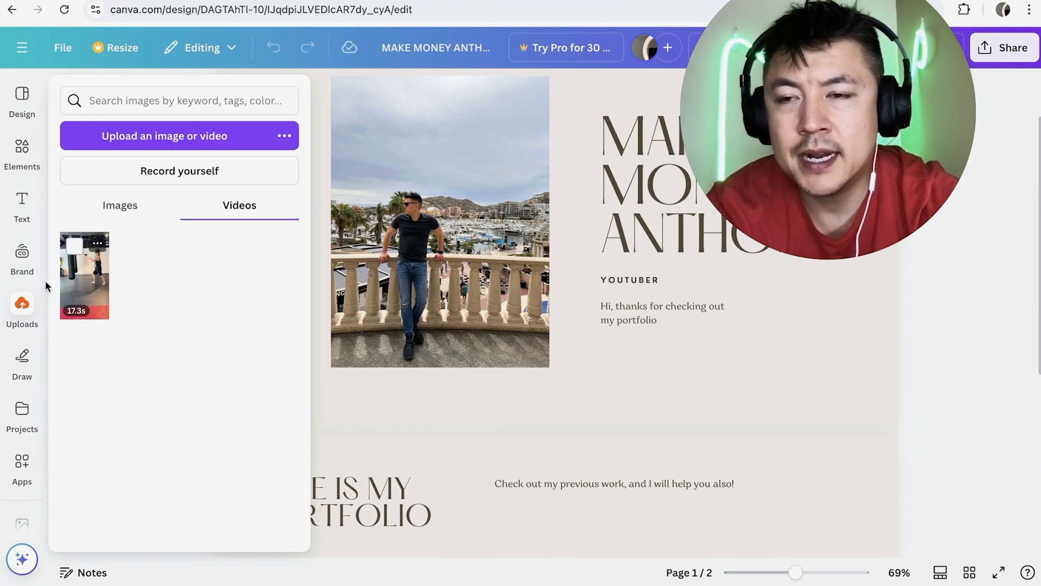
{"action": "mouse_move", "coordinate": [91, 280]}
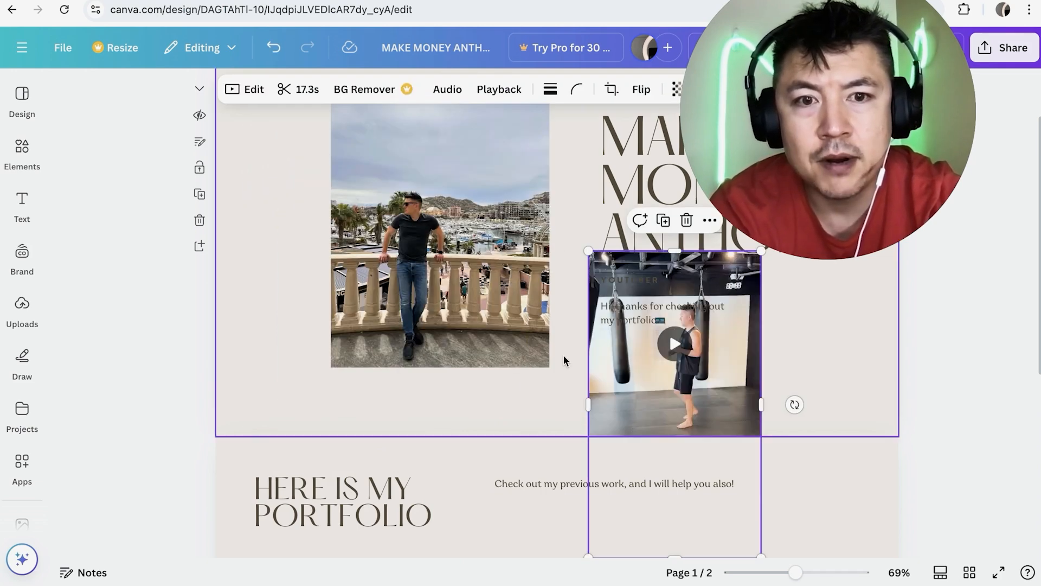
{"action": "mouse_move", "coordinate": [557, 393]}
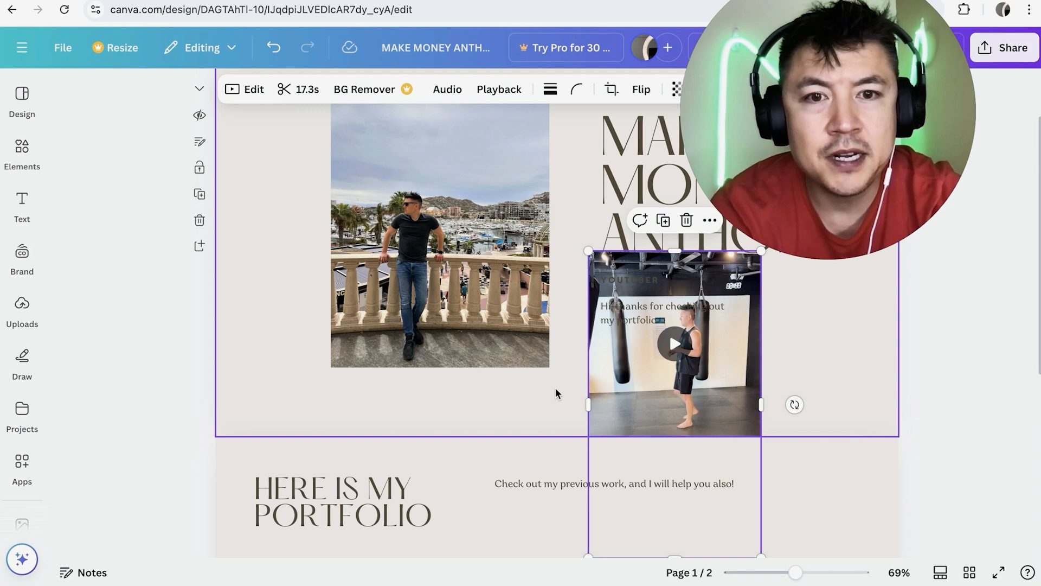
- Preview the resized boxing video beside the intro text, then select it
{"action": "scroll", "scroll_direction": "down", "scroll_amount": 3}
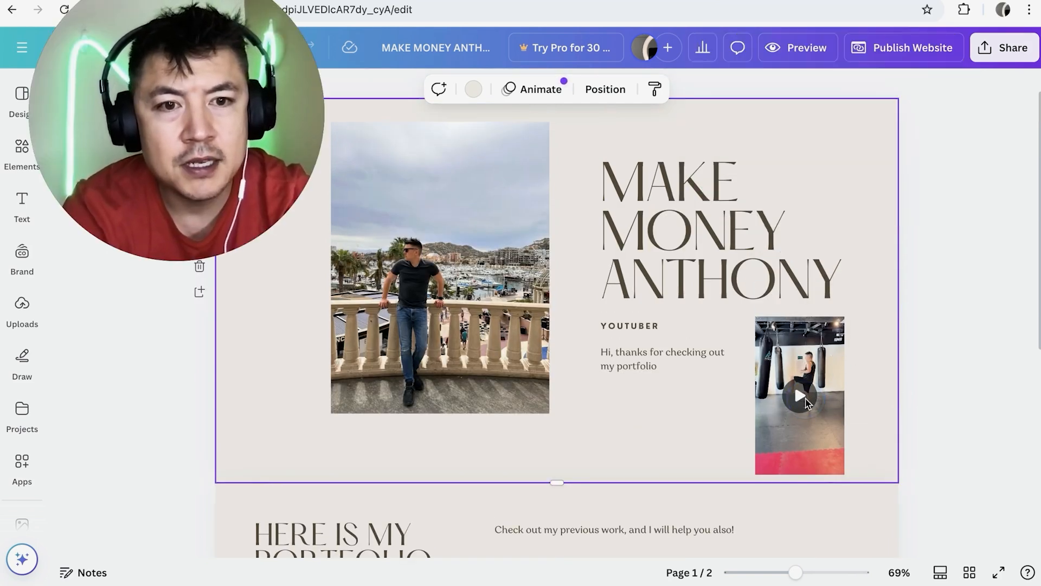
{"action": "left_click", "coordinate": [799, 395]}
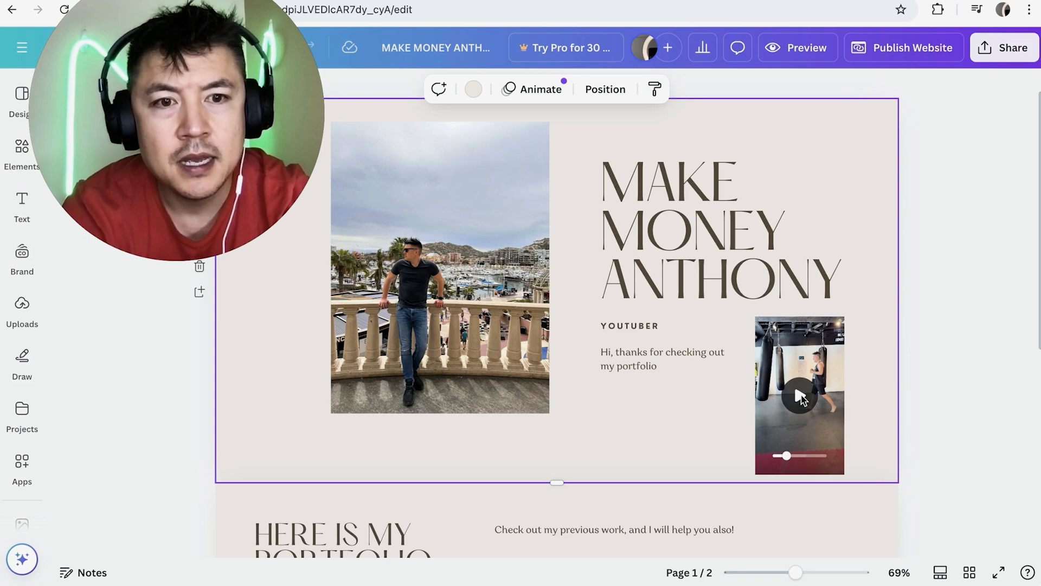
{"action": "left_click", "coordinate": [800, 396]}
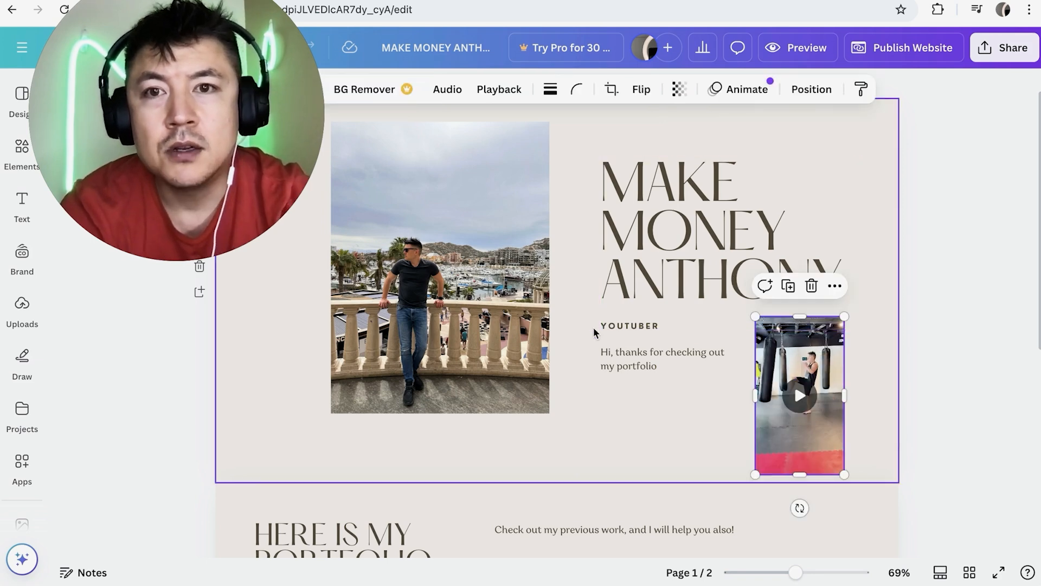
{"action": "mouse_move", "coordinate": [606, 346]}
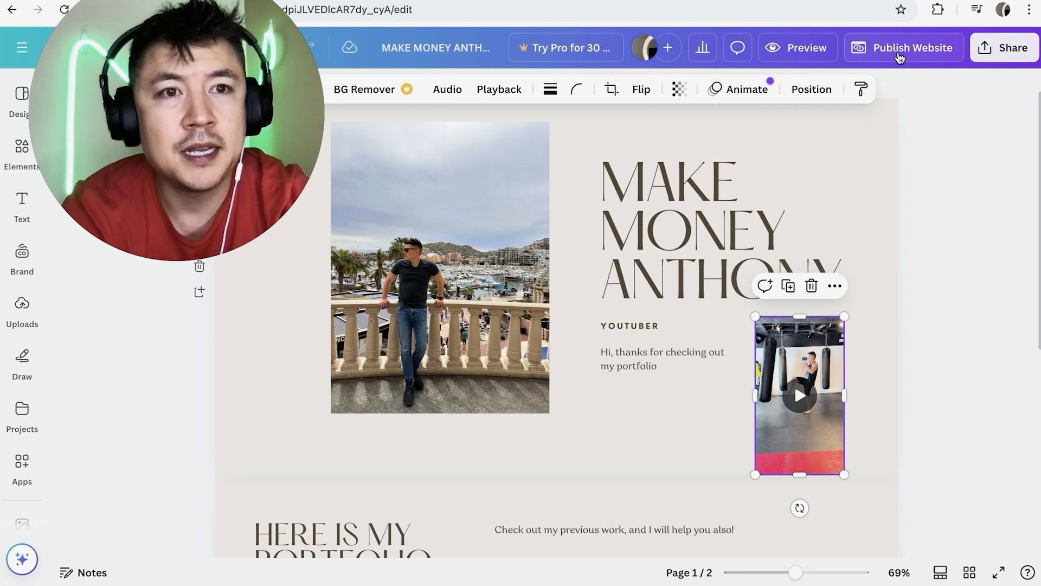
- Republish the website and dismiss the 'now live' confirmation
{"action": "left_click", "coordinate": [912, 47]}
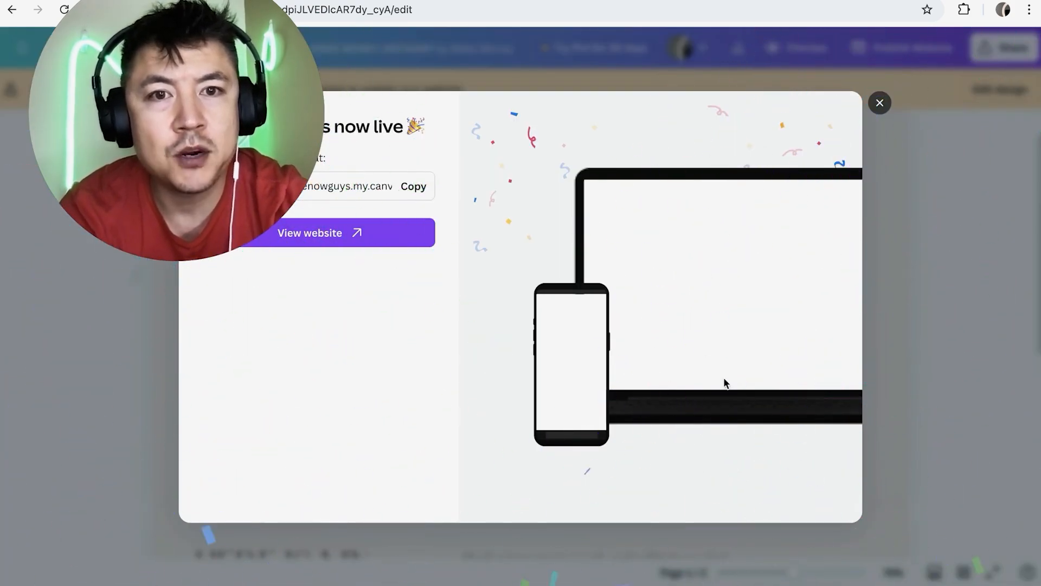
{"action": "left_click", "coordinate": [879, 103]}
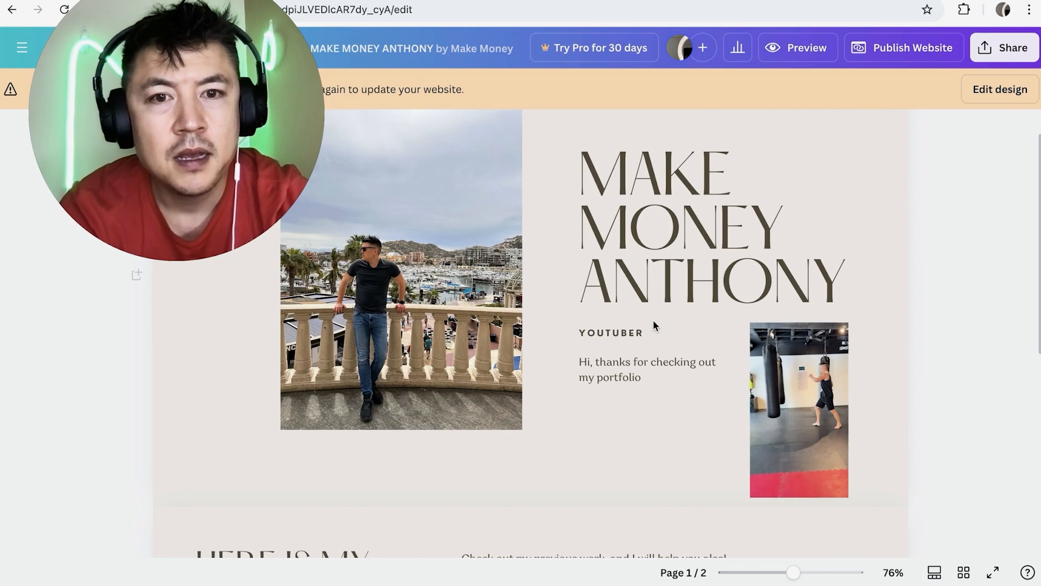